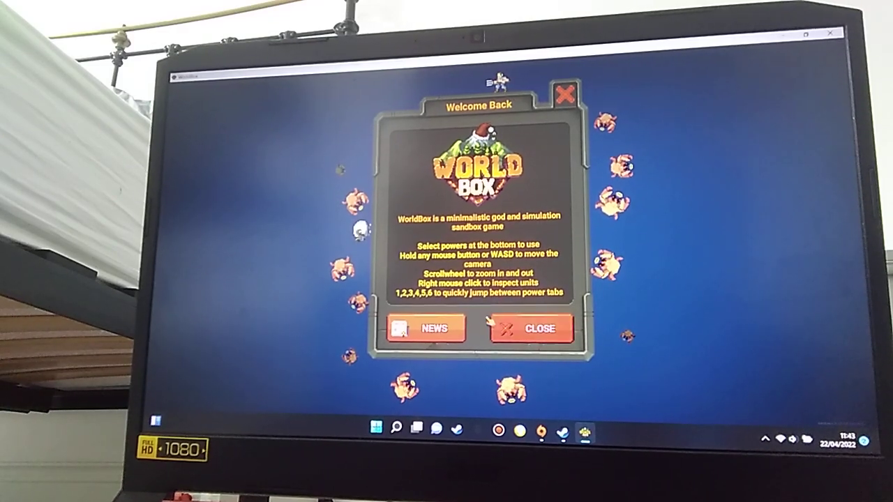
# Step: Close the Welcome Back message to return to the burning island world
pyautogui.click(530, 329)
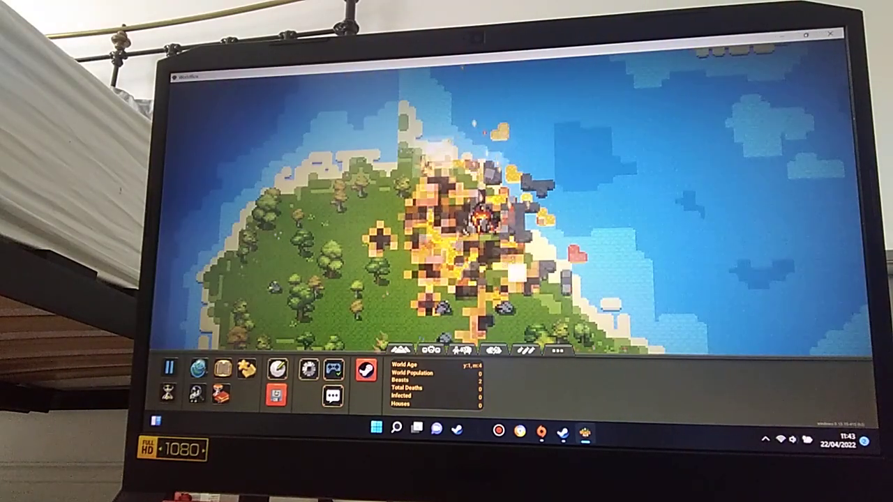
pyautogui.click(365, 369)
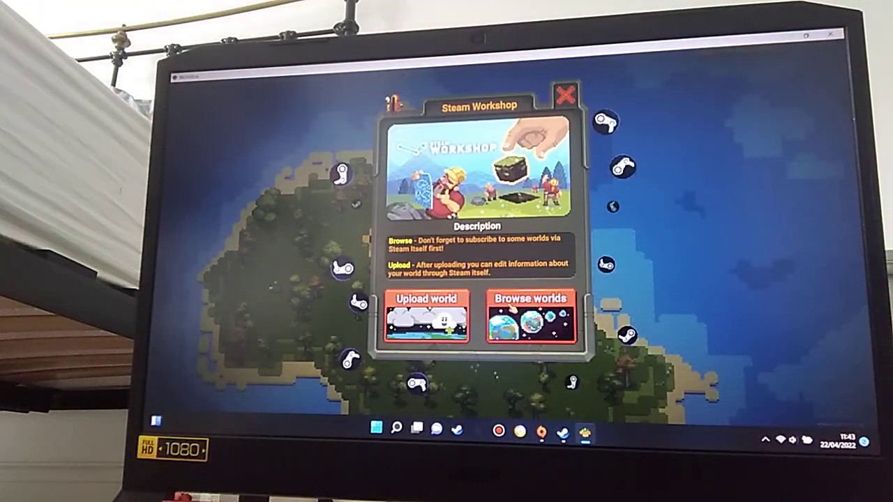
pyautogui.click(530, 320)
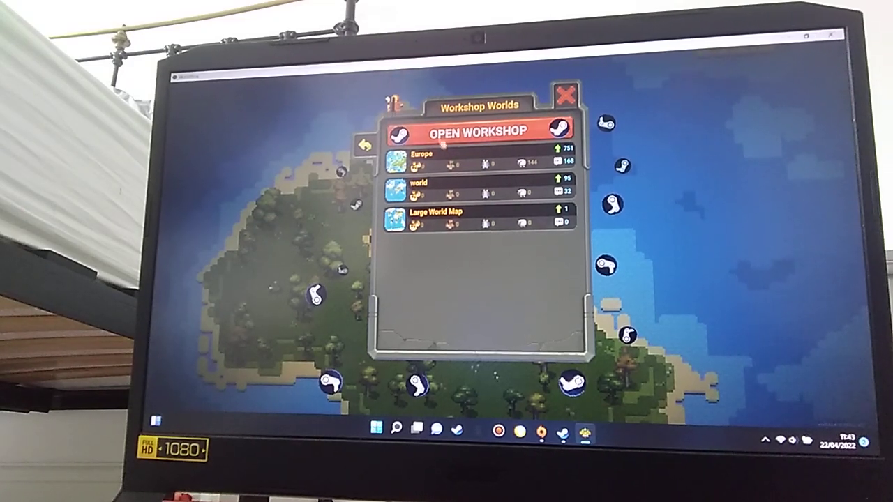
pyautogui.moveTo(565, 95)
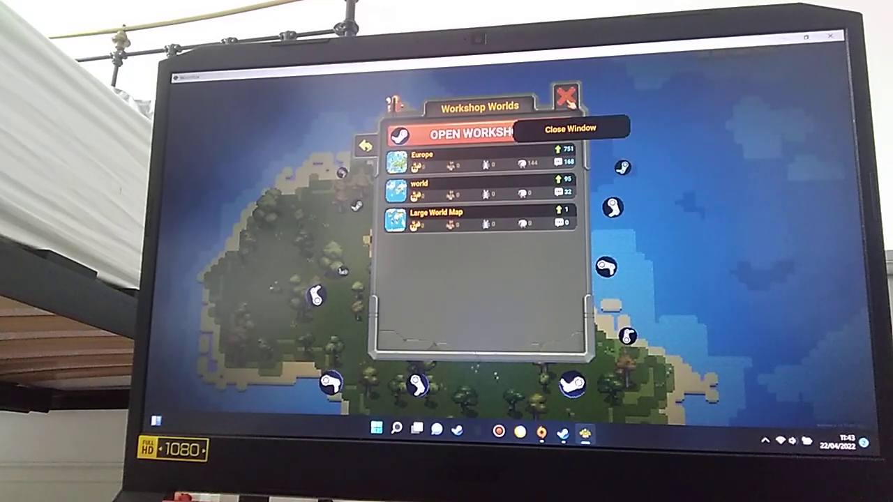
pyautogui.click(564, 95)
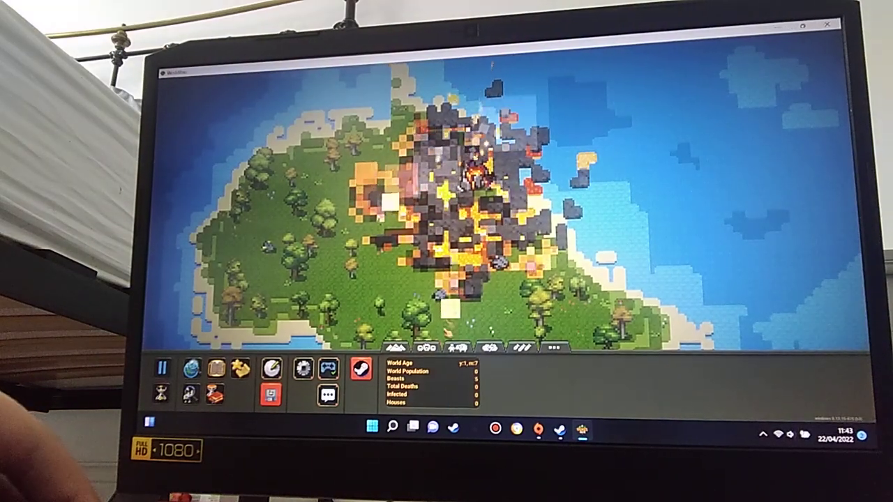
# Step: Choose a creature from the full creatures list and spawn a dense swarm beside the village
pyautogui.click(424, 348)
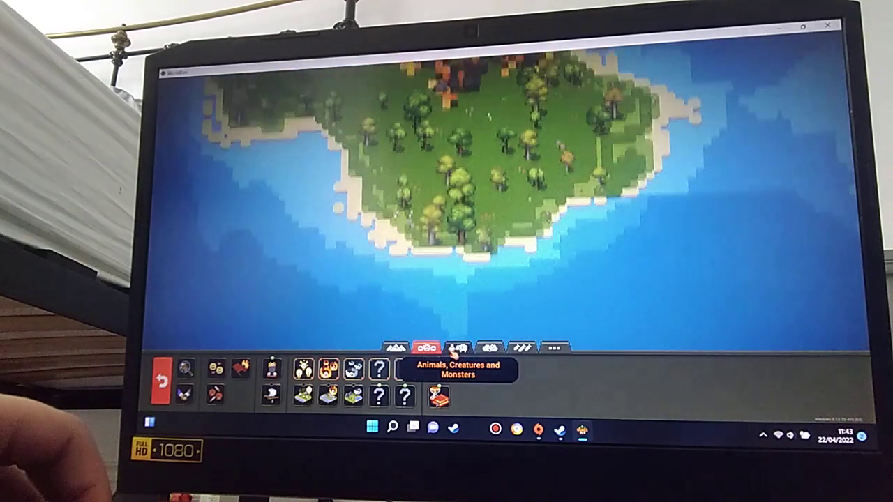
pyautogui.click(457, 349)
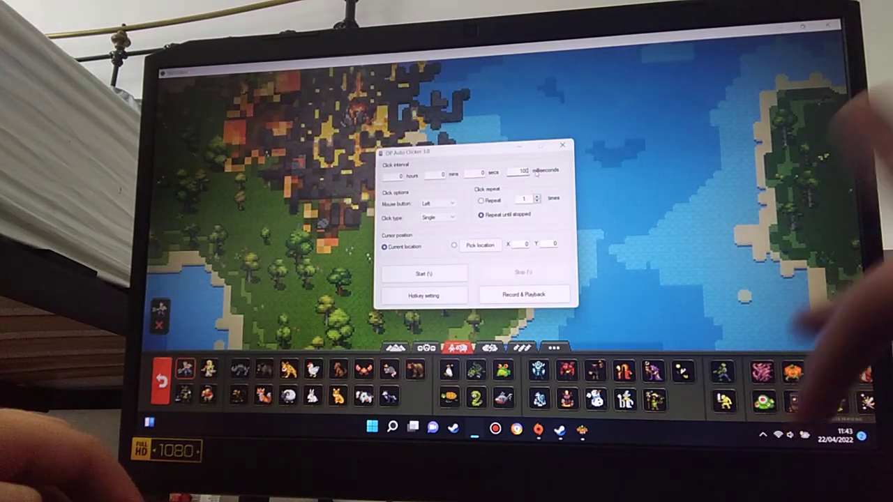
pyautogui.click(562, 145)
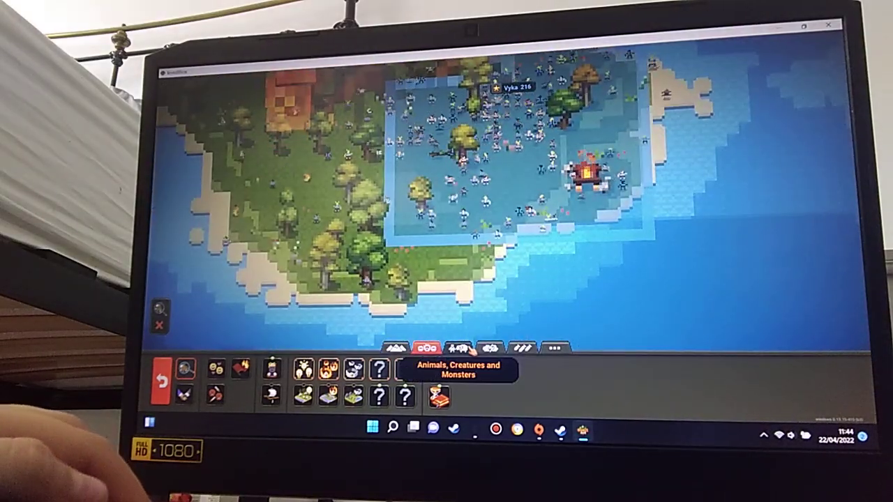
# Step: Pick a destructive power from the destruction tab and use it on the populated island
pyautogui.click(522, 348)
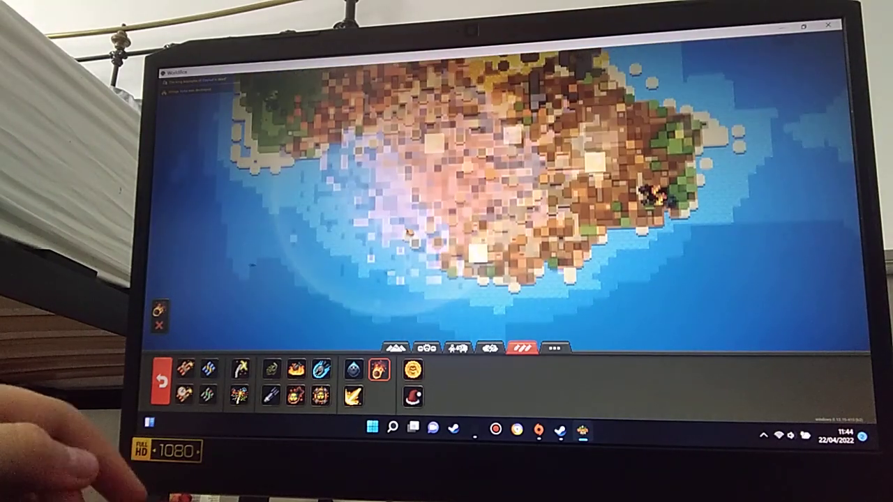
pyautogui.click(425, 349)
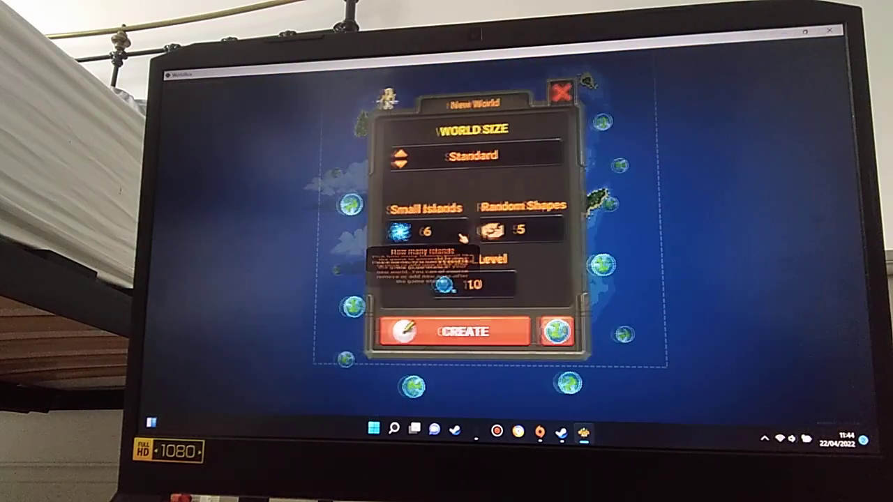
# Step: Cycle World Size to Titanic and create the new world of small islands and random shapes
pyautogui.click(401, 150)
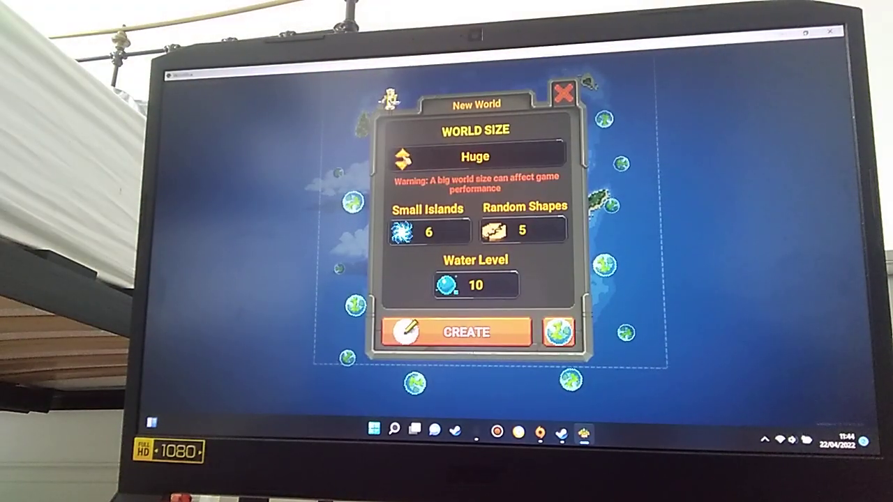
pyautogui.click(401, 156)
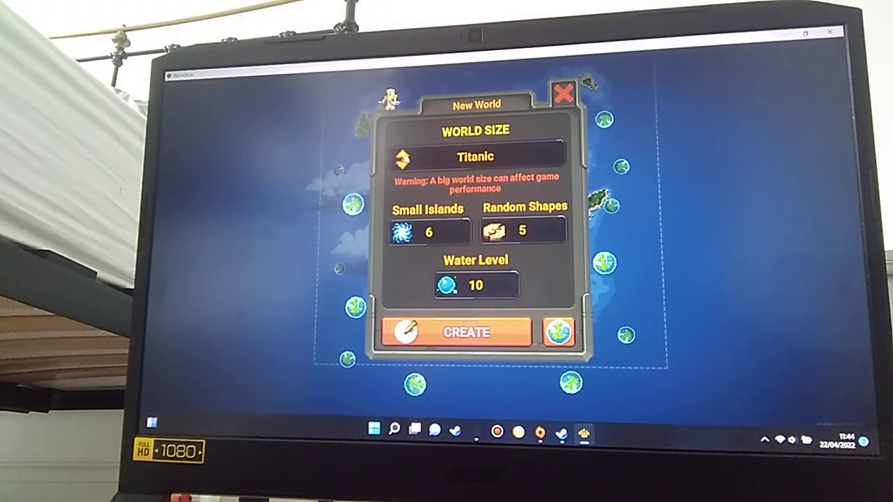
pyautogui.click(403, 156)
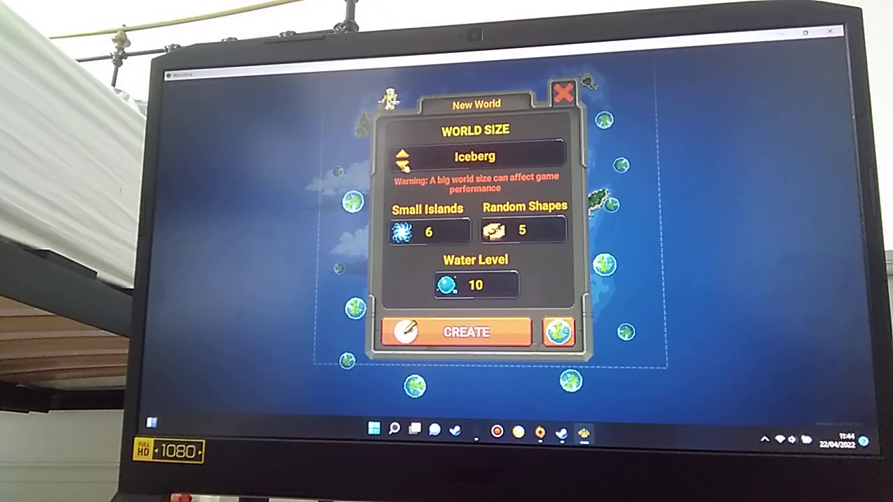
pyautogui.click(402, 161)
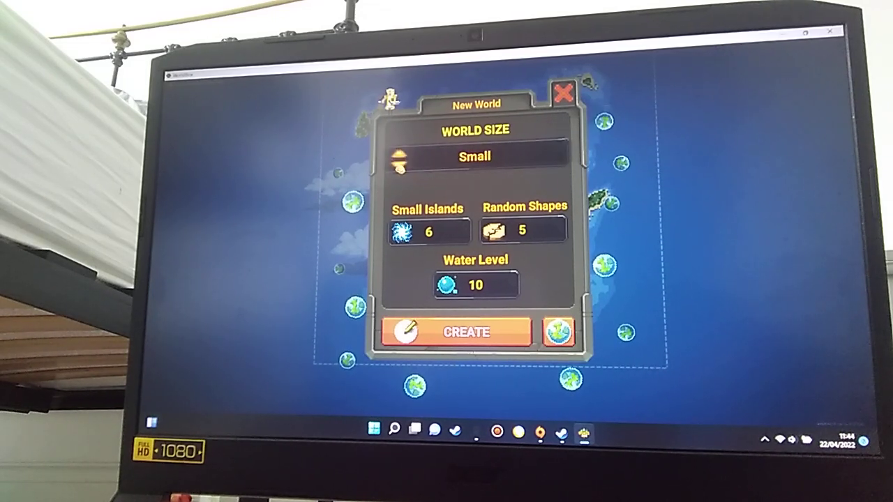
pyautogui.click(403, 148)
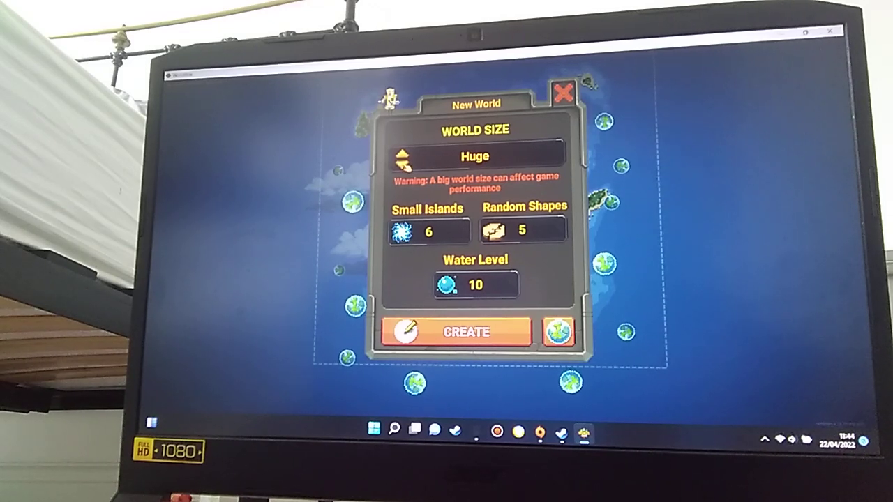
pyautogui.click(401, 147)
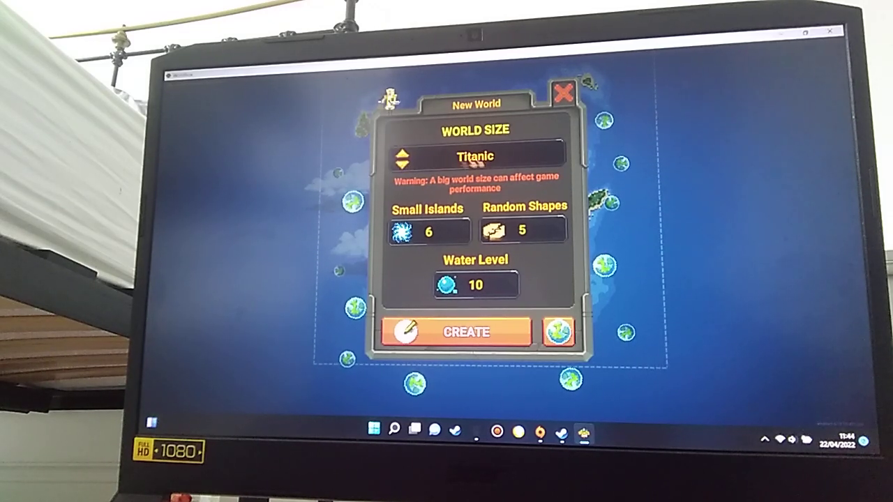
pyautogui.moveTo(433, 230)
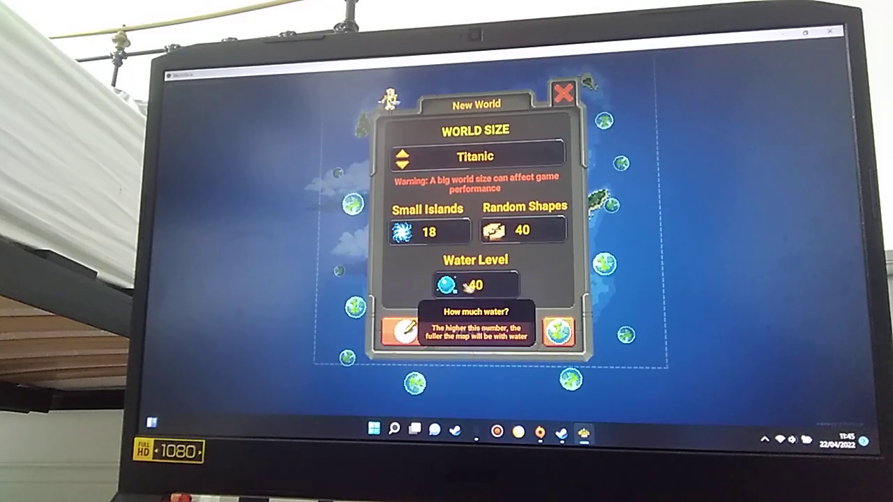
pyautogui.click(558, 332)
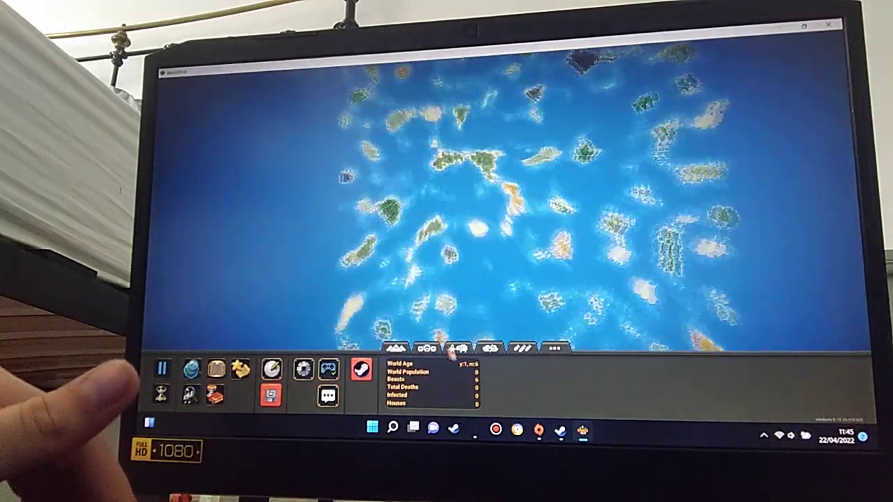
# Step: Bring up the game settings panel listing sound, effects and graphics options
pyautogui.click(424, 347)
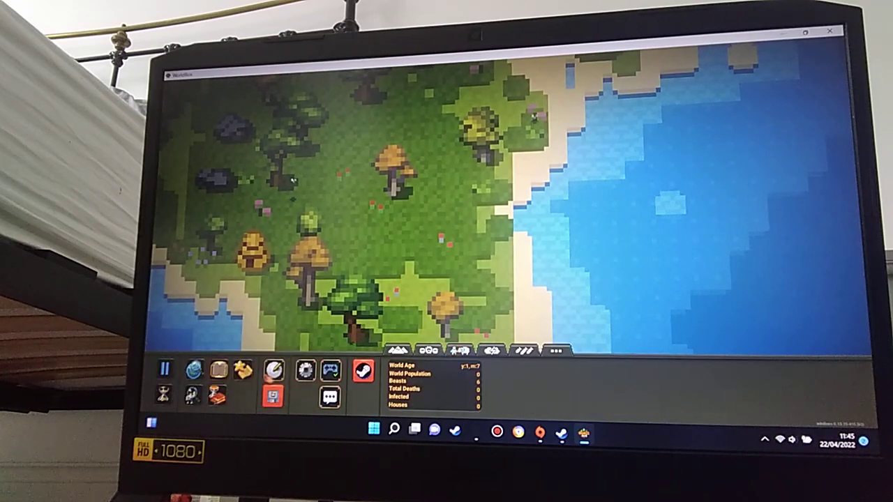
pyautogui.click(304, 368)
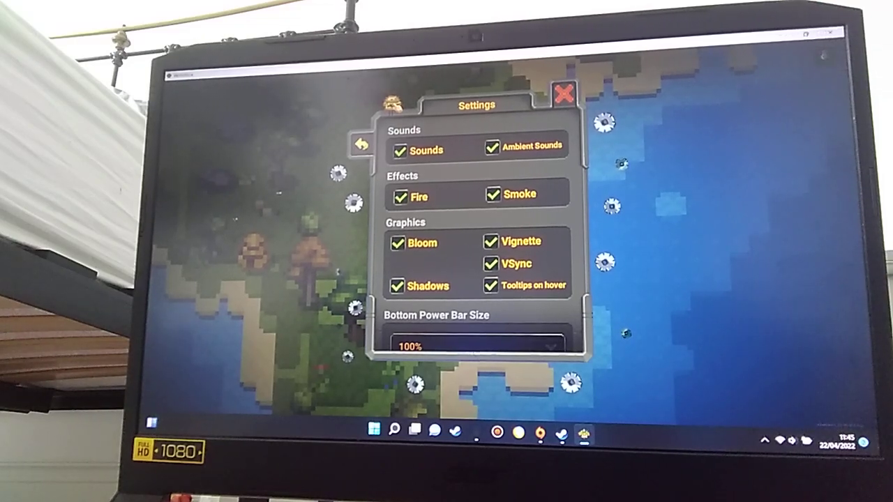
# Step: Close Settings, glance at the Debug Tools window, then bring up the World Laws panel
pyautogui.click(563, 92)
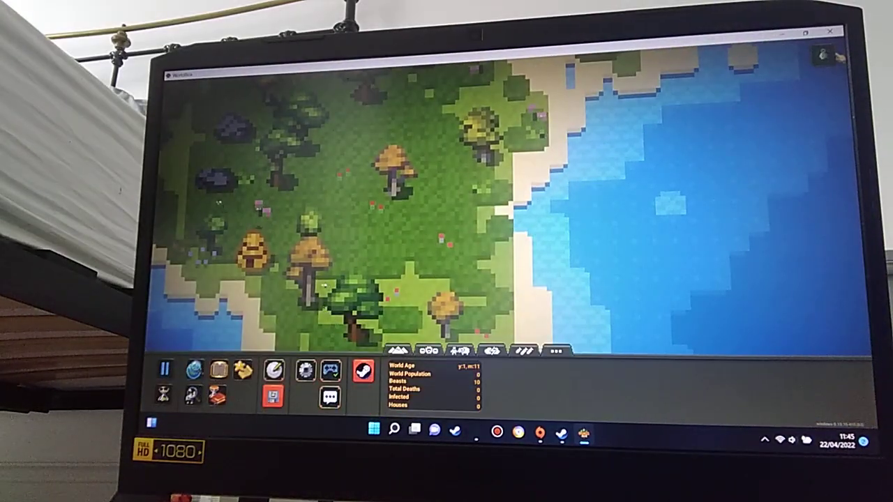
pyautogui.click(558, 352)
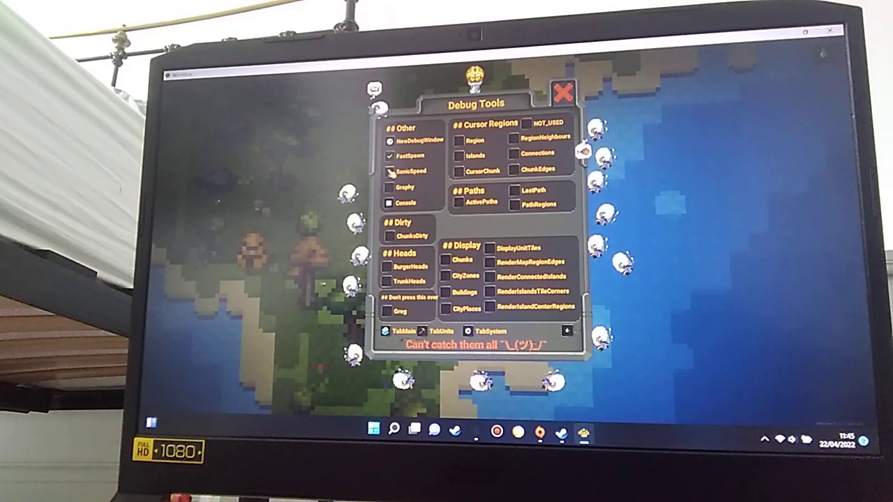
pyautogui.click(561, 92)
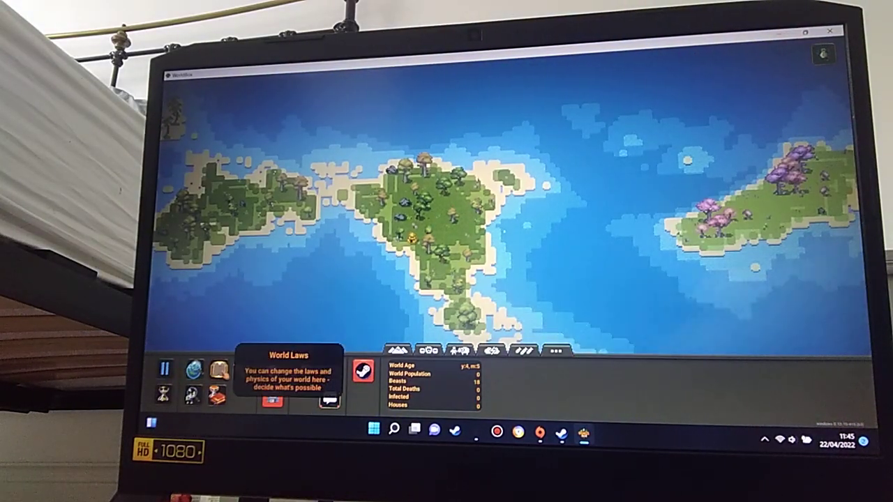
pyautogui.click(226, 371)
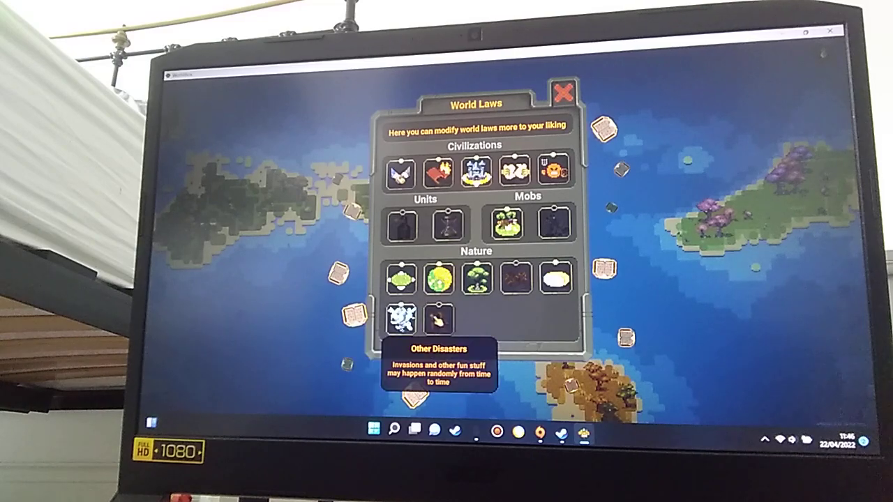
pyautogui.moveTo(561, 92)
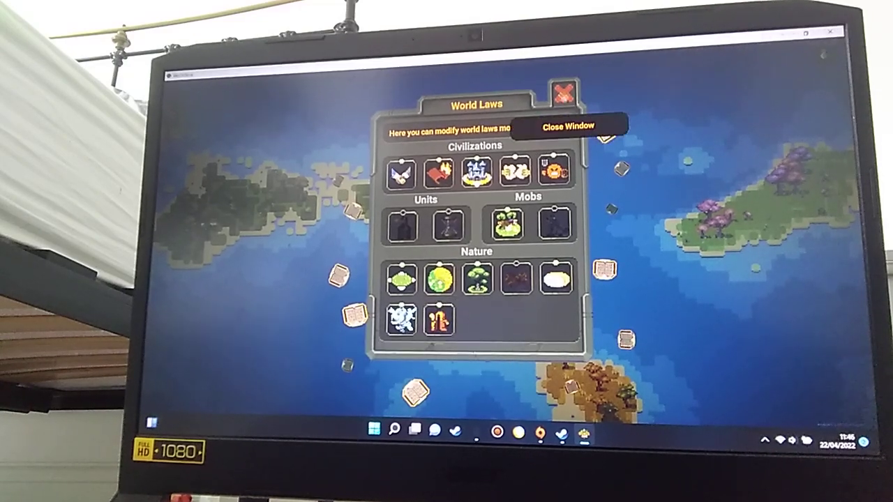
pyautogui.click(562, 89)
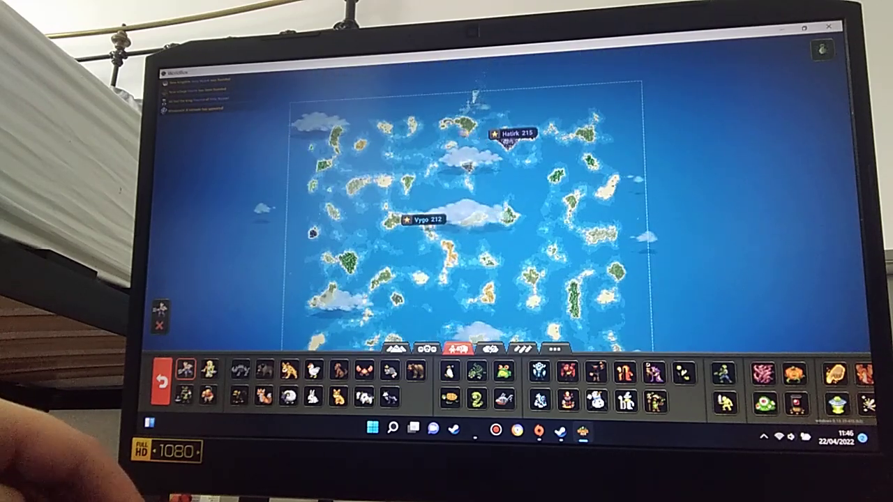
pyautogui.scroll(3)
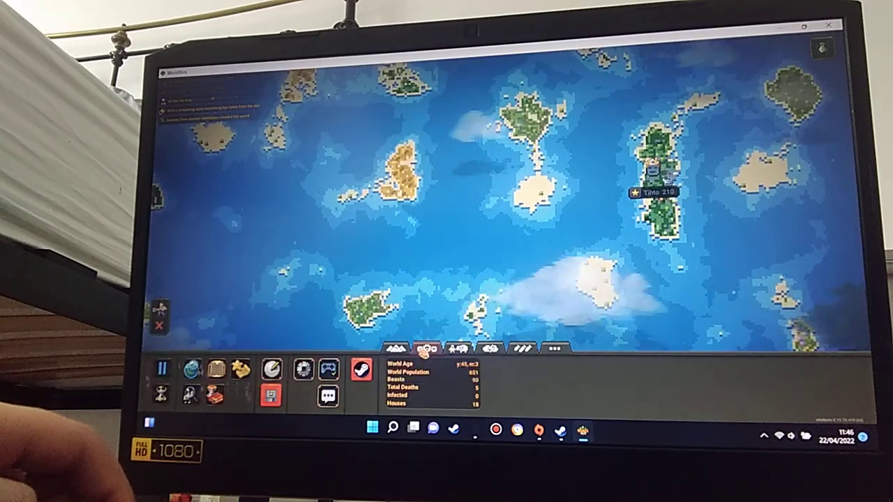
pyautogui.click(427, 349)
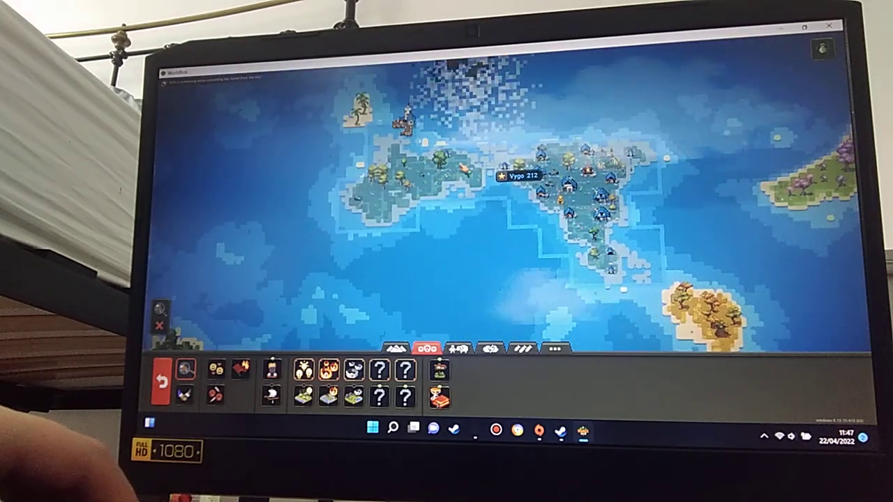
pyautogui.scroll(-3)
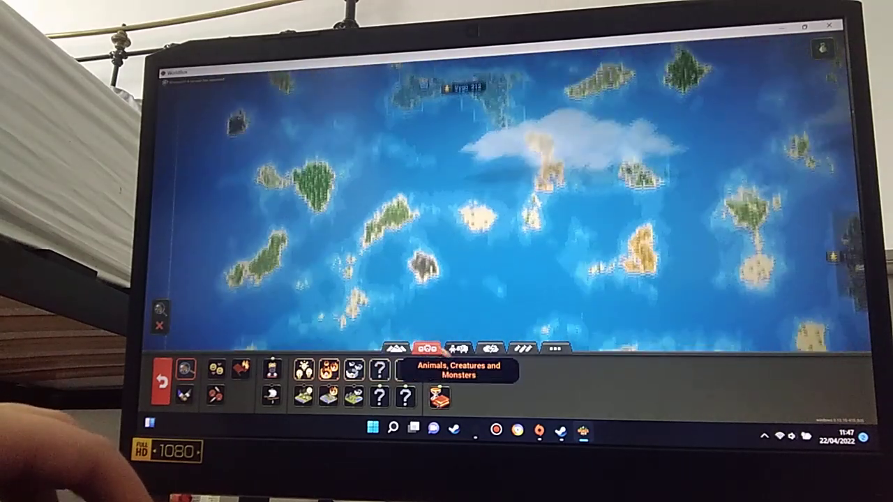
# Step: Paint a huge sand landmass across the open sea, then return to the creature powers
pyautogui.click(396, 349)
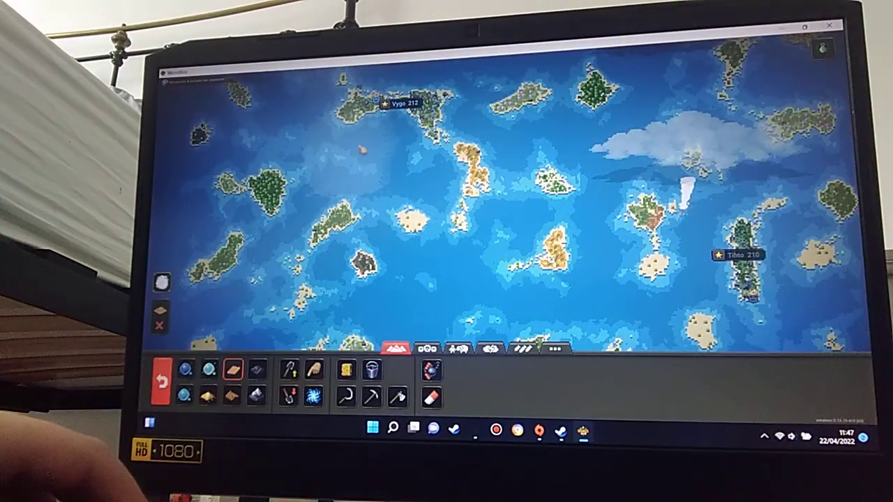
pyautogui.click(390, 161)
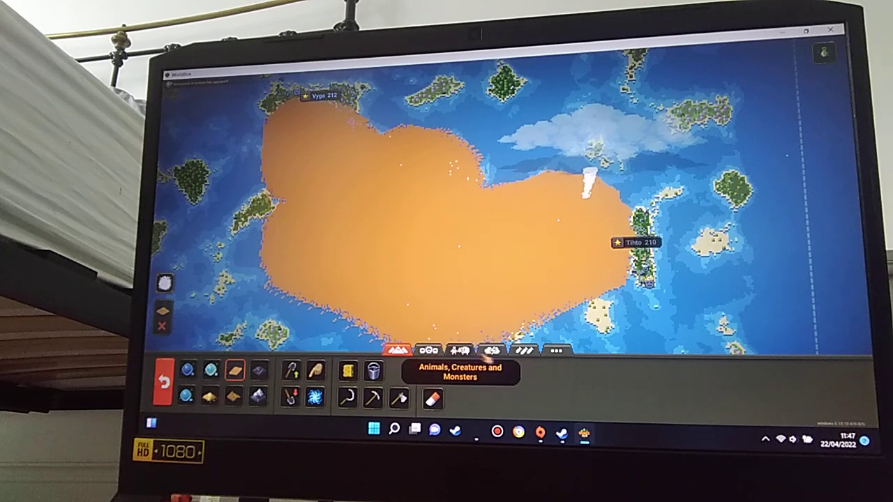
pyautogui.click(488, 349)
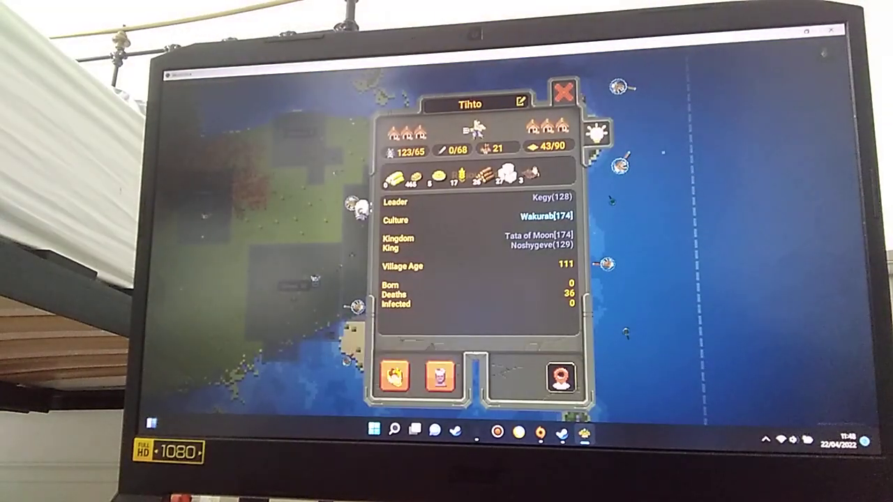
pyautogui.click(551, 248)
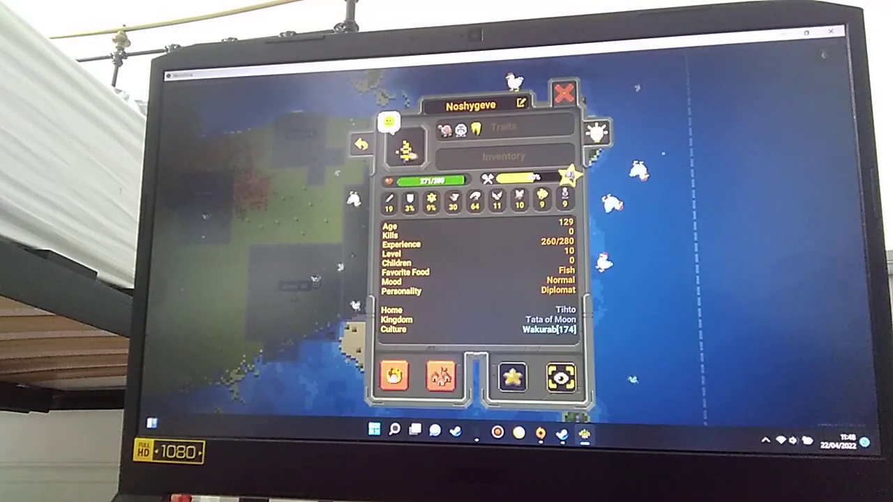
pyautogui.moveTo(474, 132)
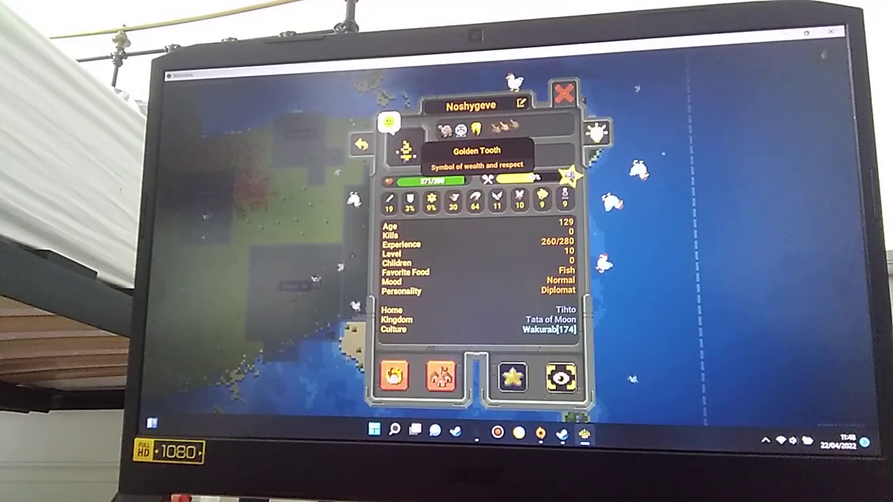
pyautogui.click(565, 93)
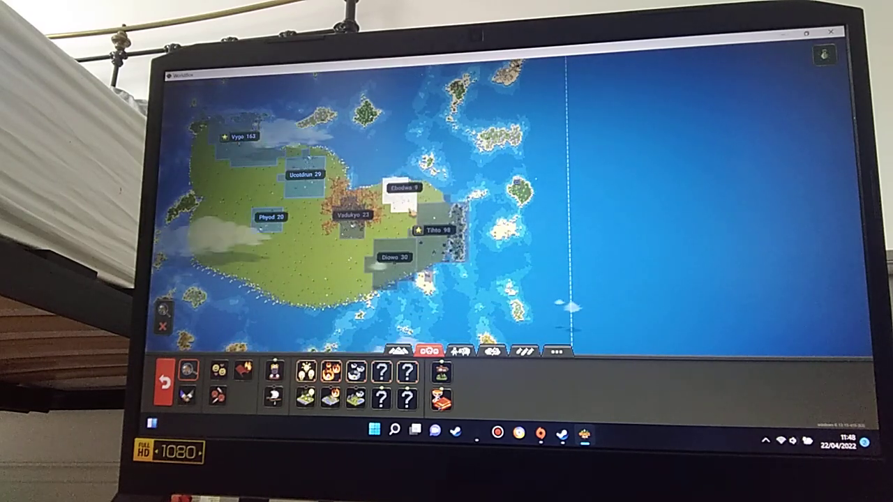
# Step: Switch to the destruction powers above the growing grassy landmass
pyautogui.click(523, 352)
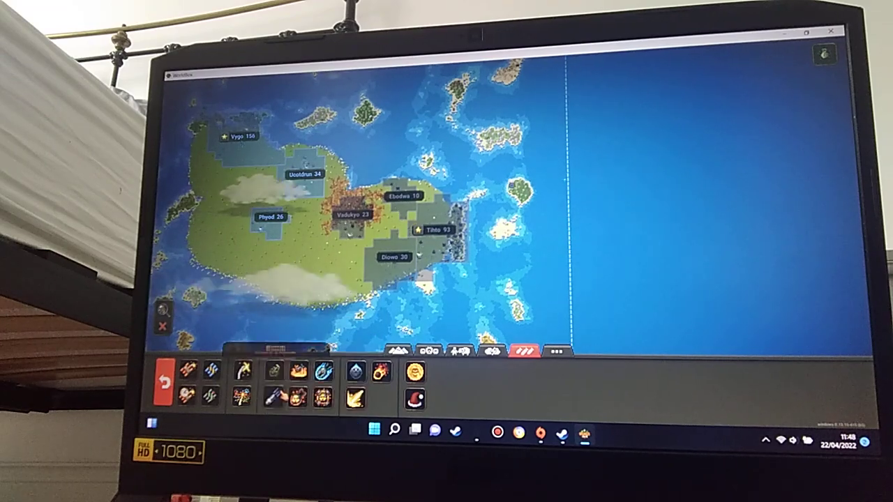
pyautogui.moveTo(274, 398)
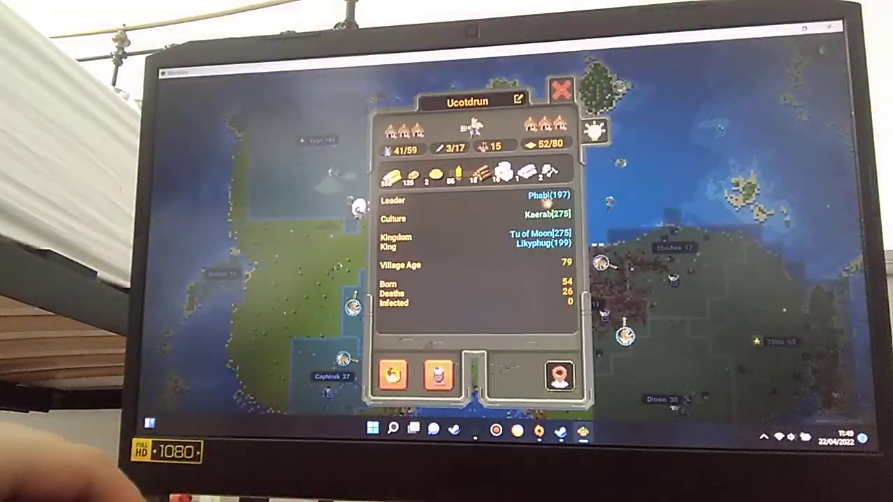
# Step: Close Ucotdrun's village window and zoom out to the whole world map
pyautogui.click(560, 89)
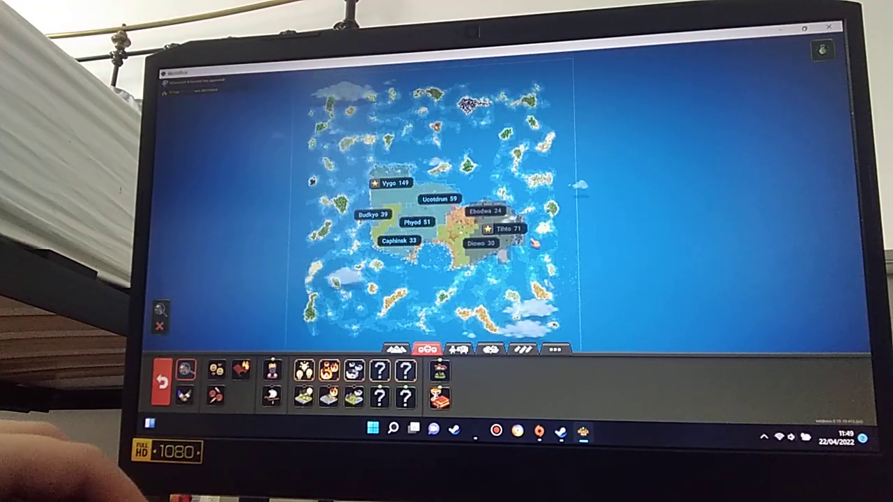
# Step: Zoom in on the western islands and bring up the Tu of Moon kingdom's details from the Vygo capital banner
pyautogui.scroll(3)
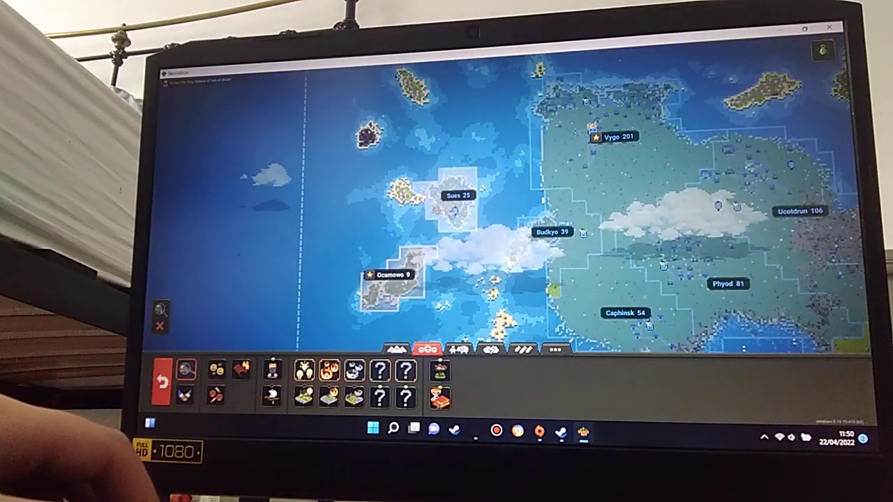
pyautogui.click(458, 195)
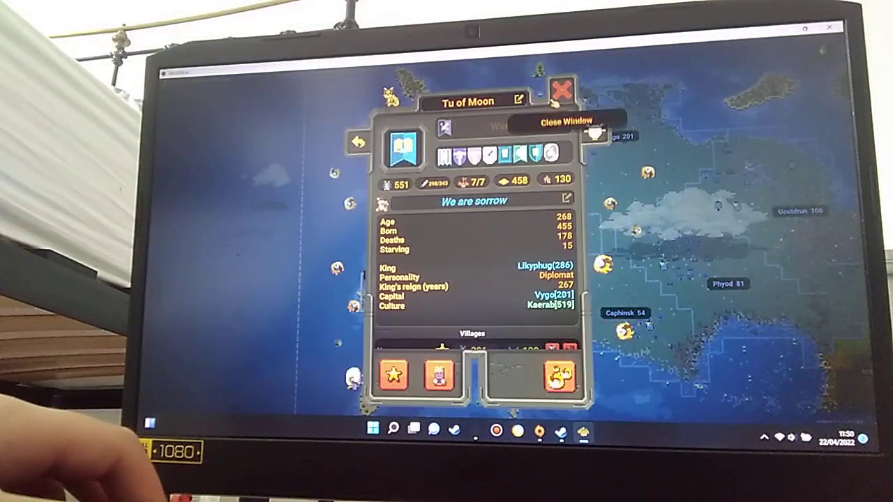
# Step: Dismiss the Tu of Moon kingdom window to return to the archipelago map
pyautogui.click(562, 91)
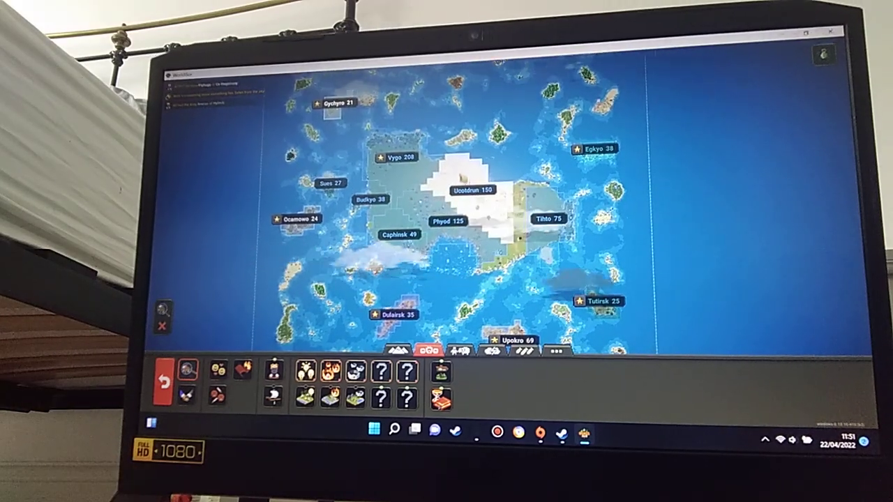
pyautogui.moveTo(459, 350)
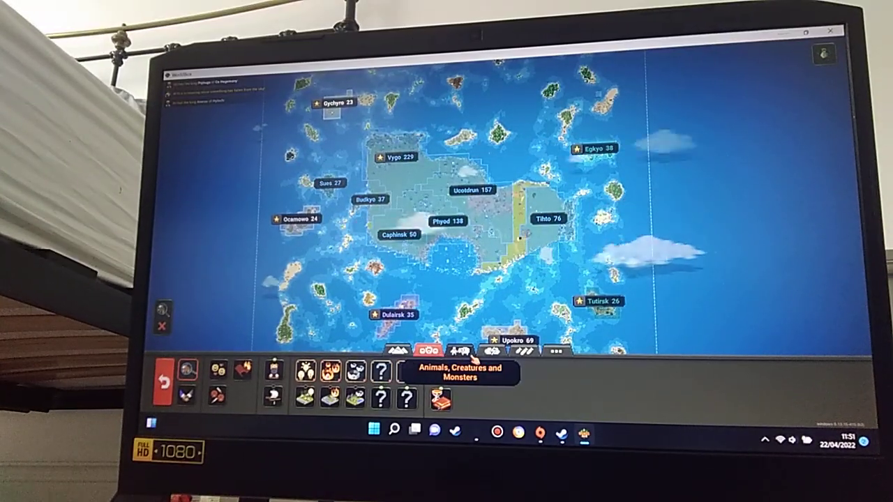
# Step: Browse the islands via the Creatures tab and show the Cultures ranking led by Kaerab and Wakurab
pyautogui.click(523, 352)
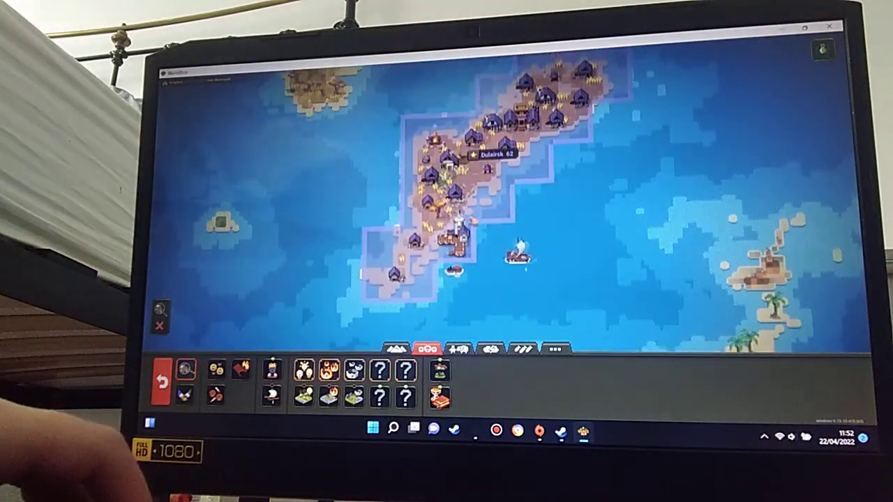
pyautogui.scroll(-3)
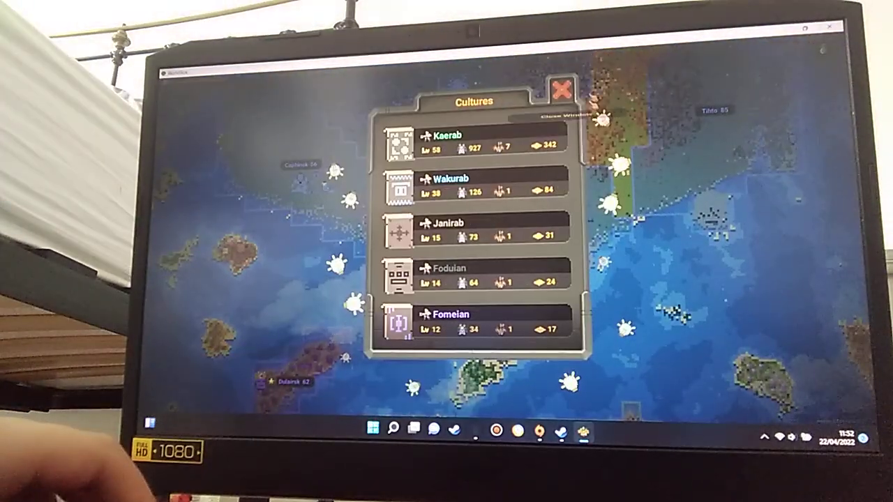
# Step: Review the Kingdoms list led by Tu of Moon, then return to the world map
pyautogui.click(561, 89)
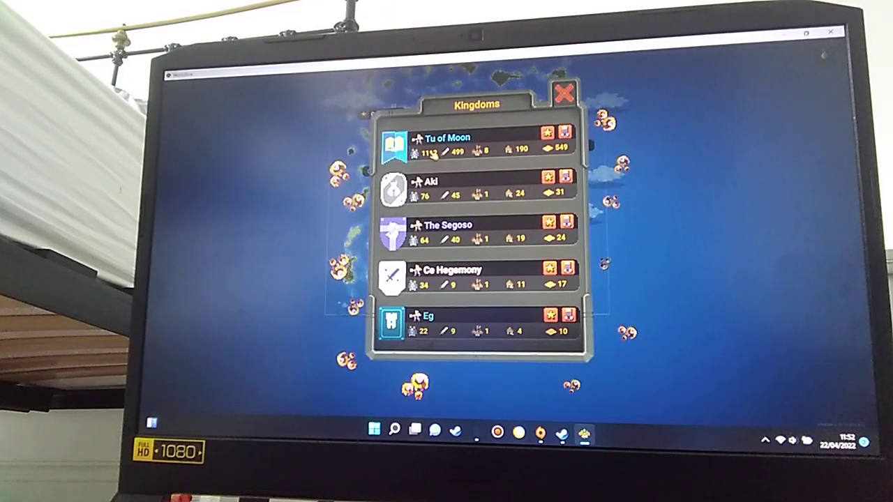
pyautogui.click(565, 91)
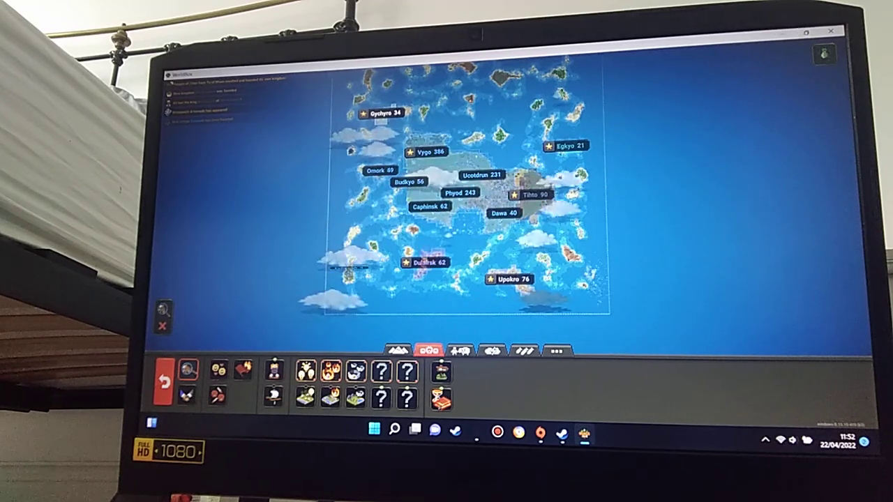
# Step: Select the Destruction powers and zoom toward the land beside Metmen
pyautogui.click(491, 350)
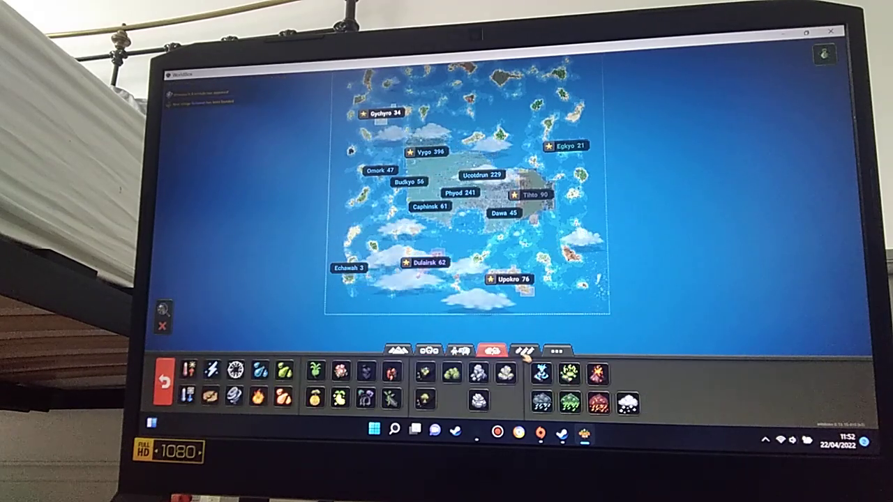
pyautogui.click(524, 350)
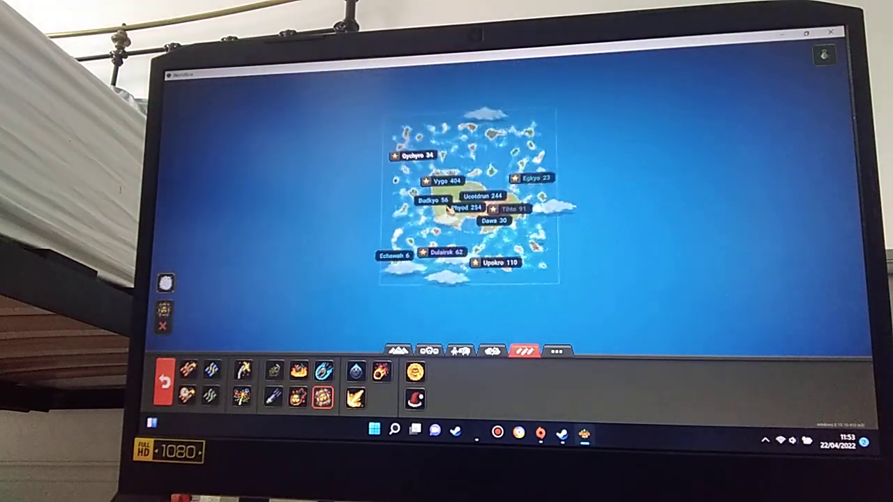
pyautogui.scroll(3)
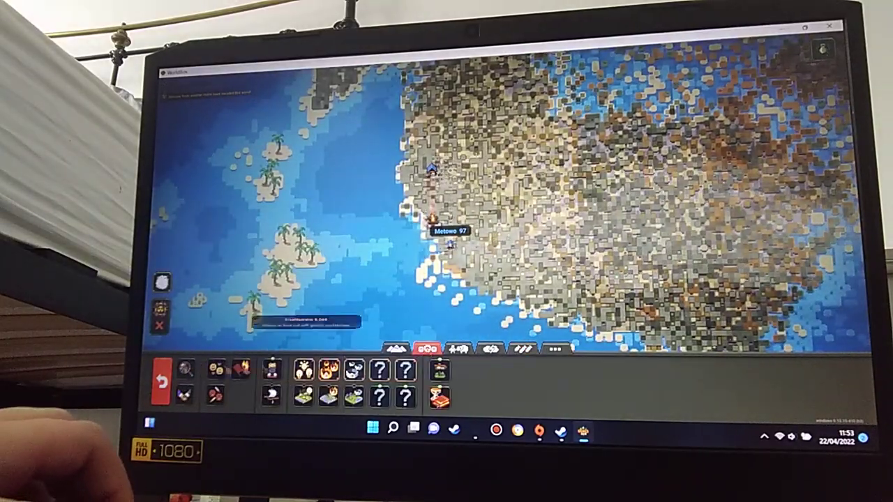
# Step: View Metowo's leader, culture, kingdom and age, then return to the map
pyautogui.click(449, 240)
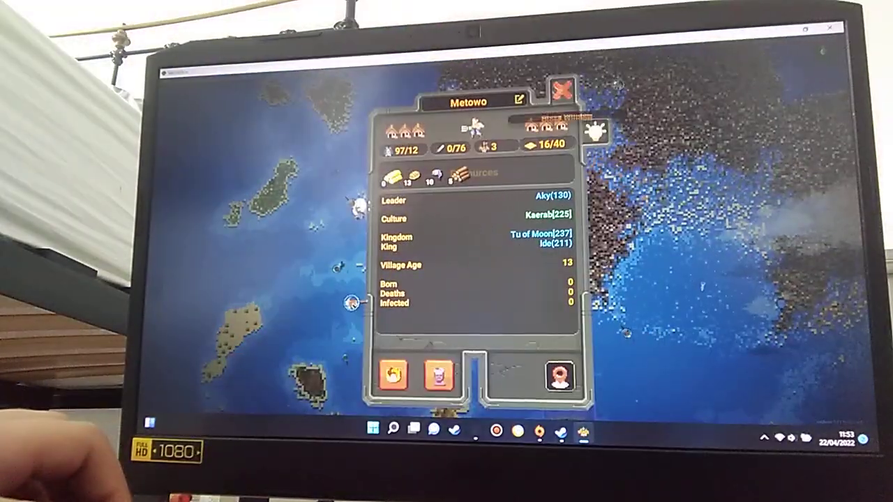
pyautogui.click(561, 90)
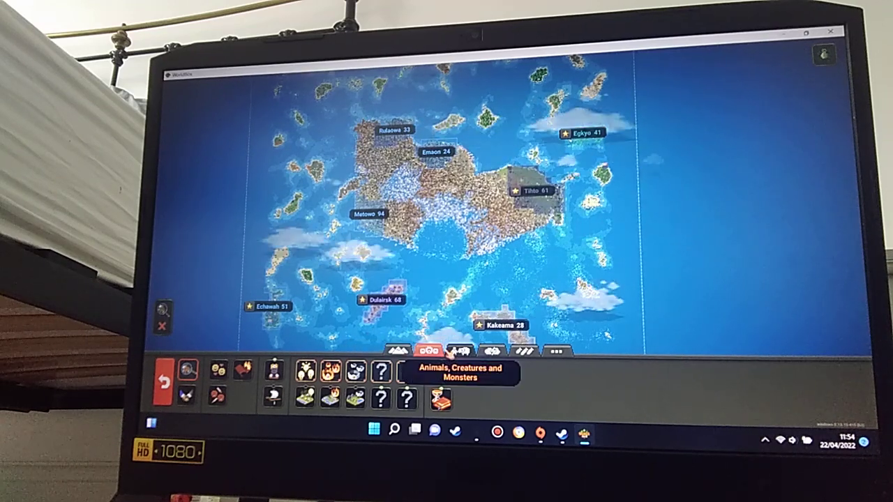
# Step: Cycle the power bar from Creatures through to the Destruction powers over the full archipelago
pyautogui.click(457, 350)
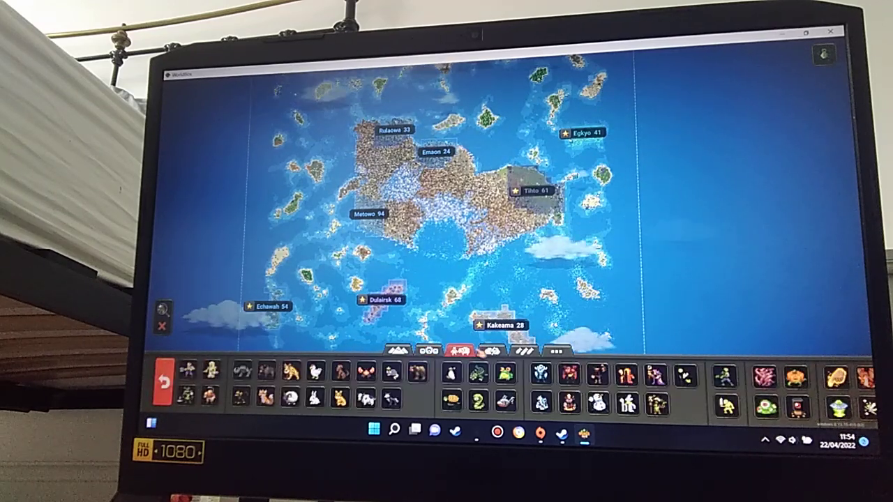
pyautogui.click(493, 352)
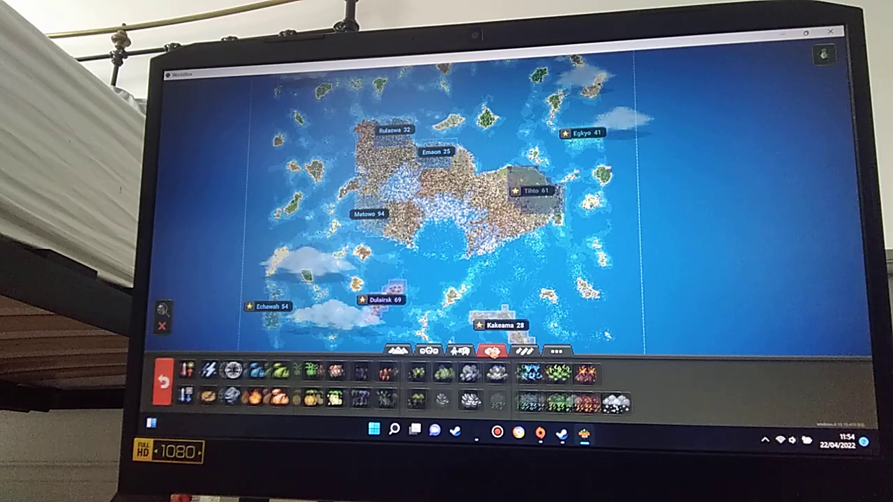
pyautogui.click(524, 352)
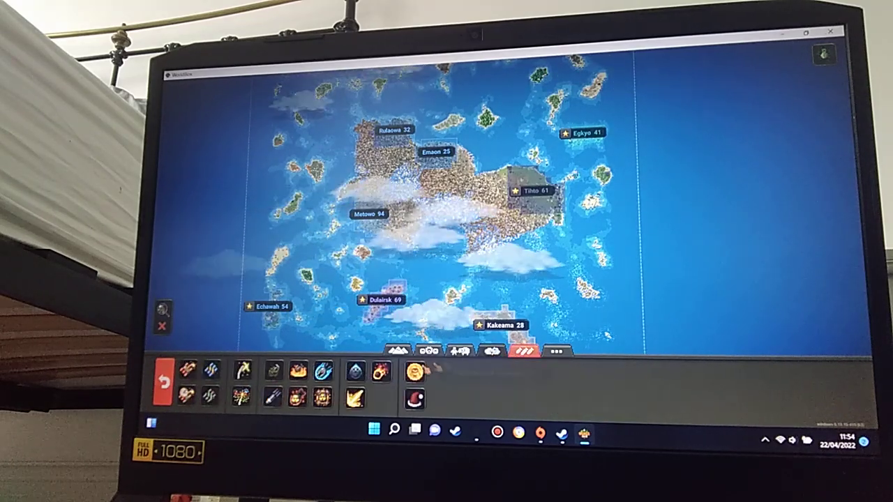